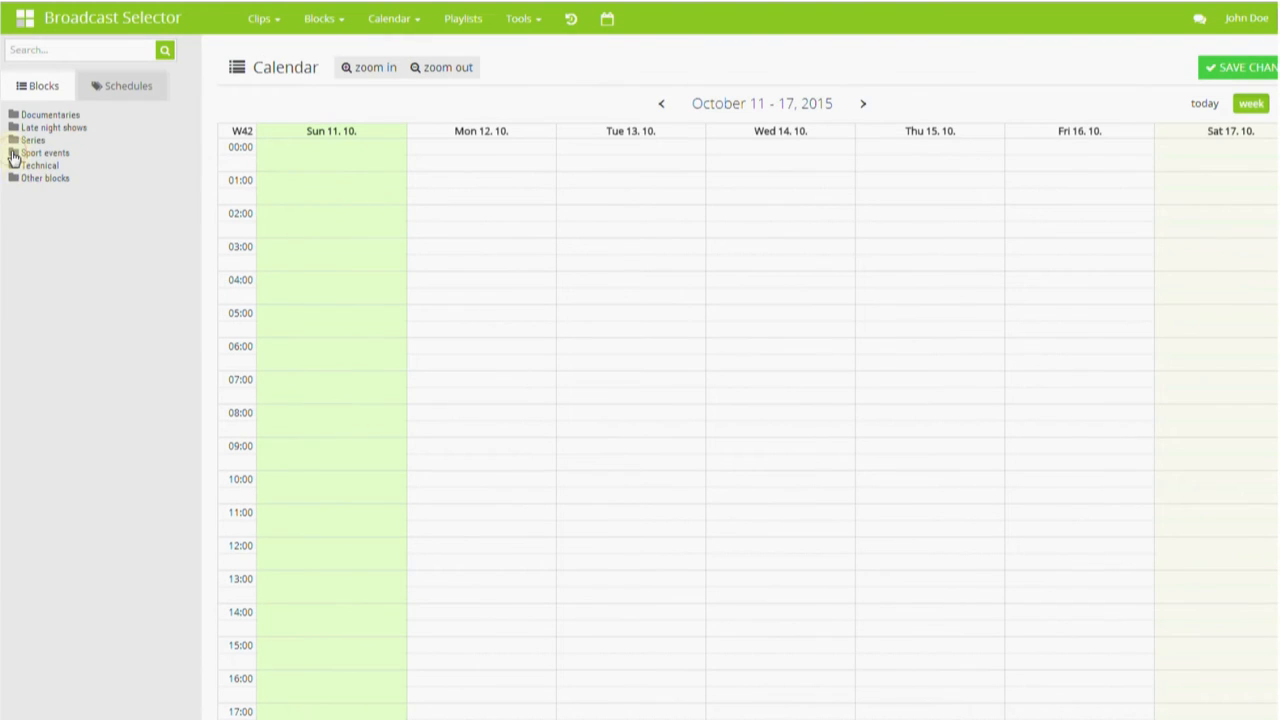
- Expand the Sport events blocks folder to reach the NHL: LV Wranglers vs. NY Rangers block
{"action": "left_click", "coordinate": [44, 152]}
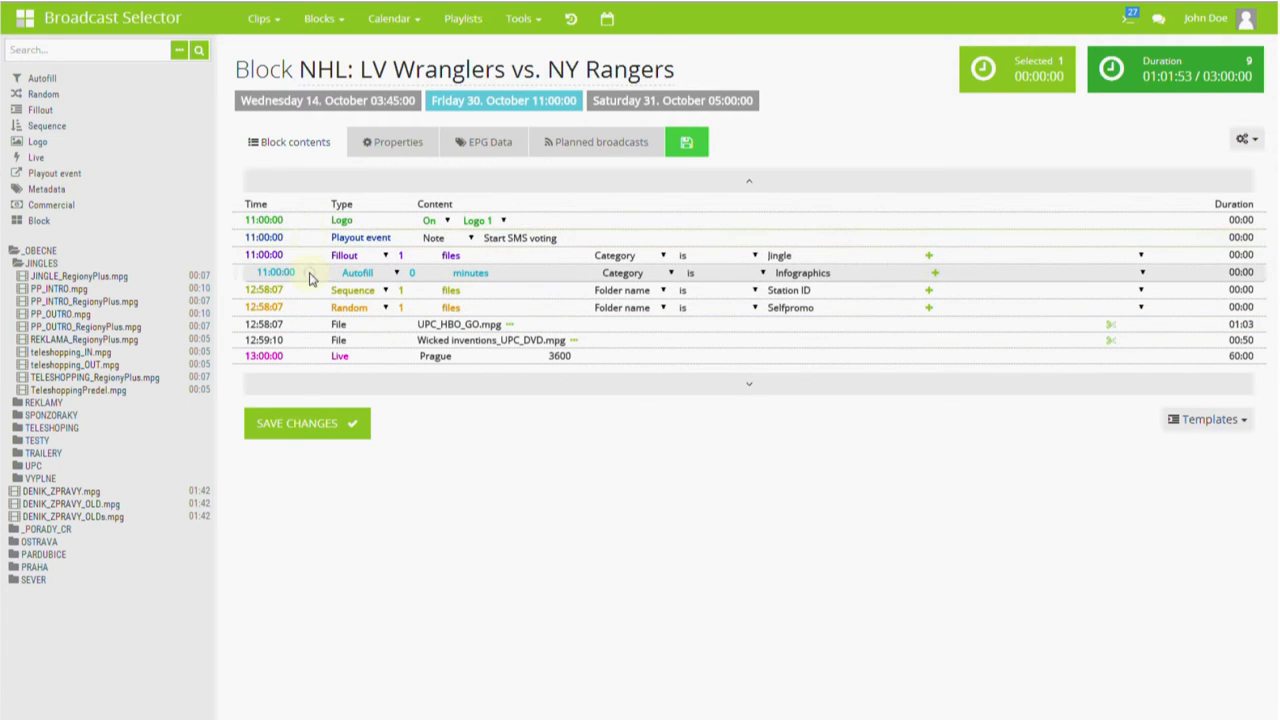
- Toggle the block's Logo setting Off and back On, then search the clip library for 'in'
{"action": "left_click", "coordinate": [440, 220]}
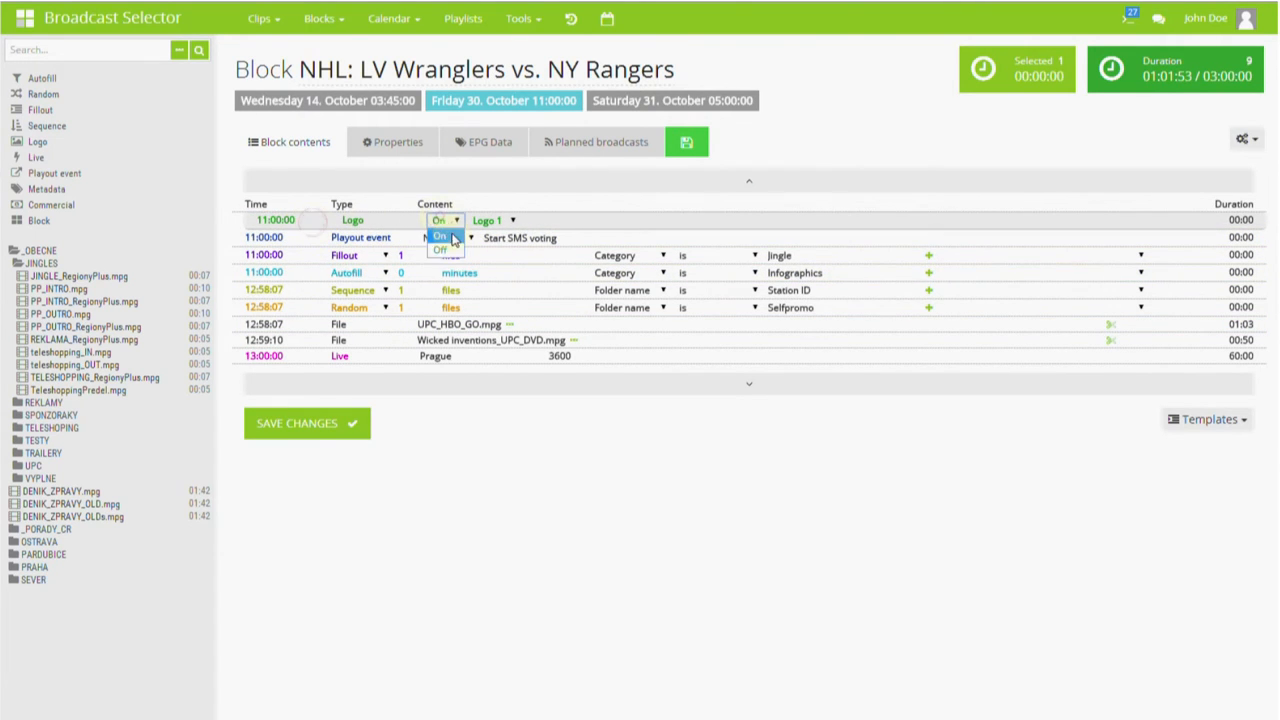
{"action": "left_click", "coordinate": [440, 236]}
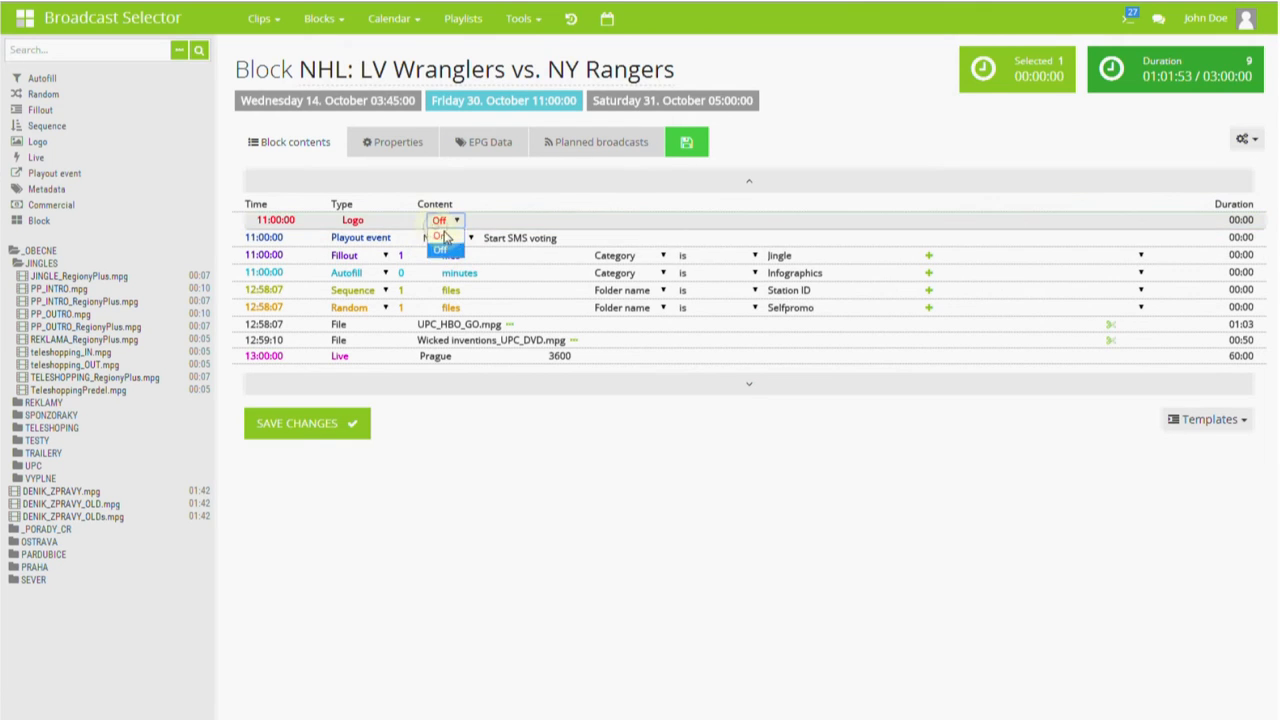
{"action": "left_click", "coordinate": [438, 236]}
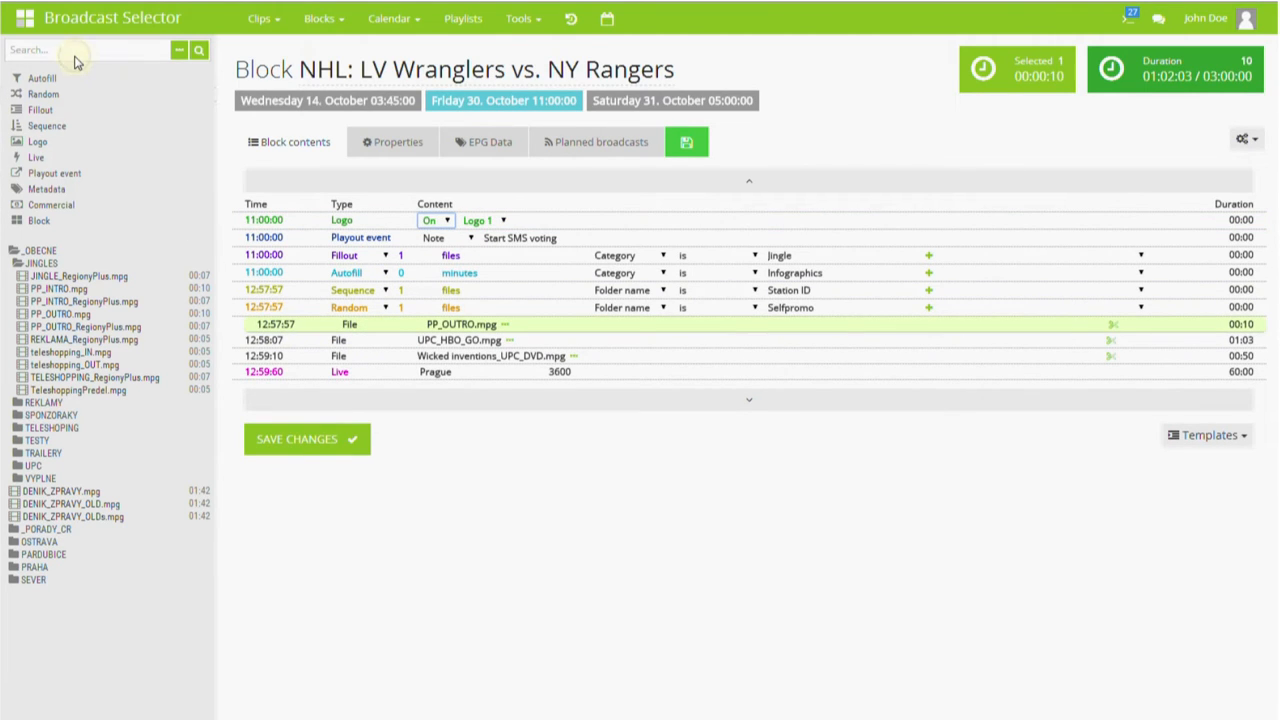
{"action": "type", "text": "in"}
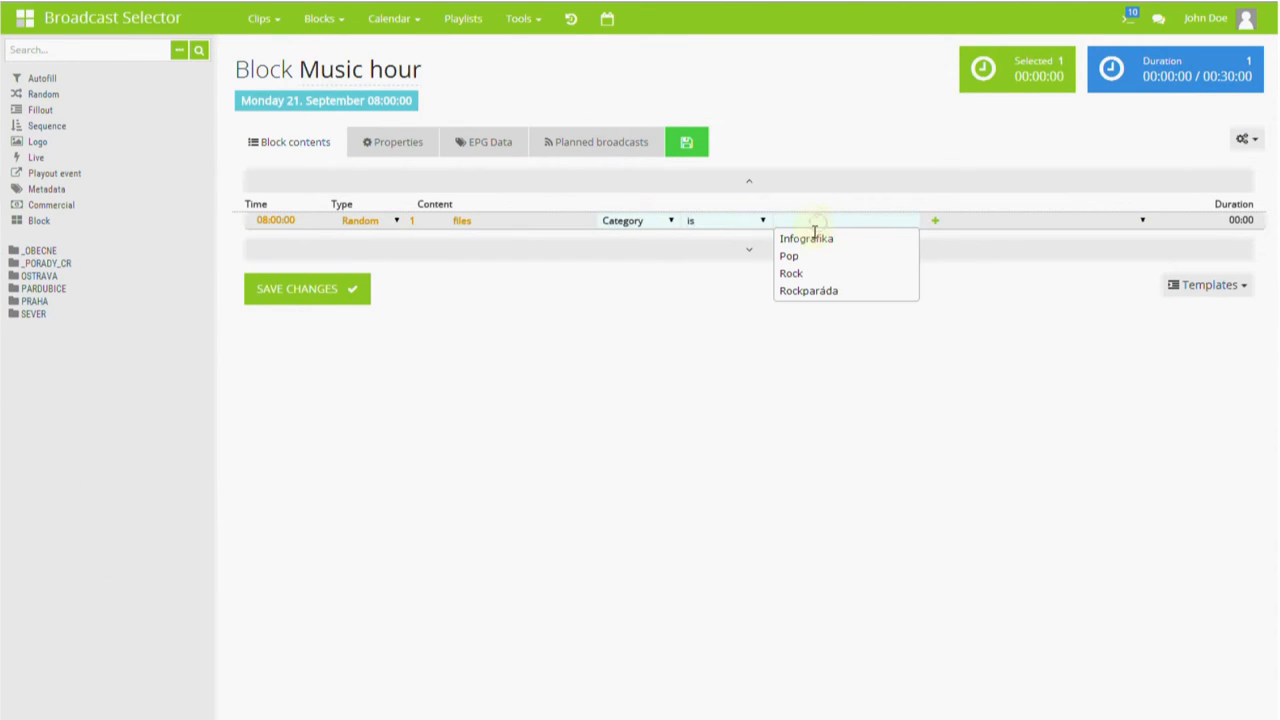
- Filter the random entry on Category is Pop AND Tag is summer
{"action": "left_click", "coordinate": [788, 256]}
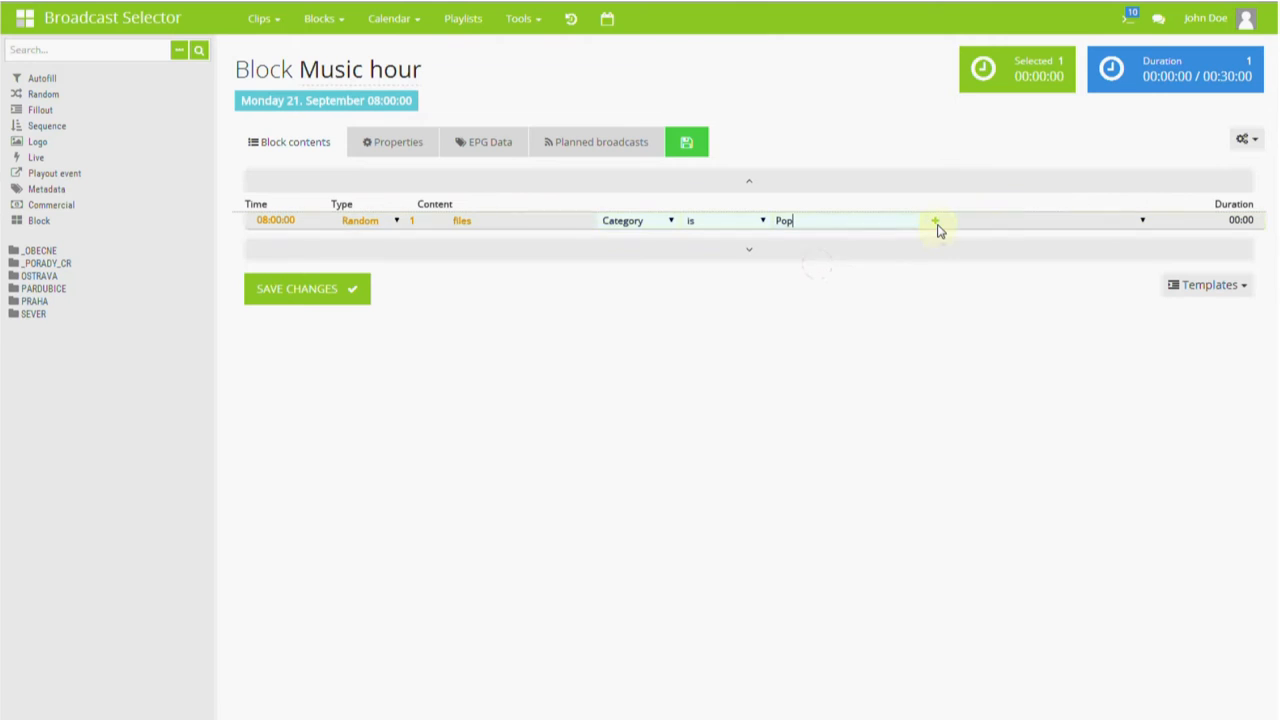
{"action": "left_click", "coordinate": [936, 220]}
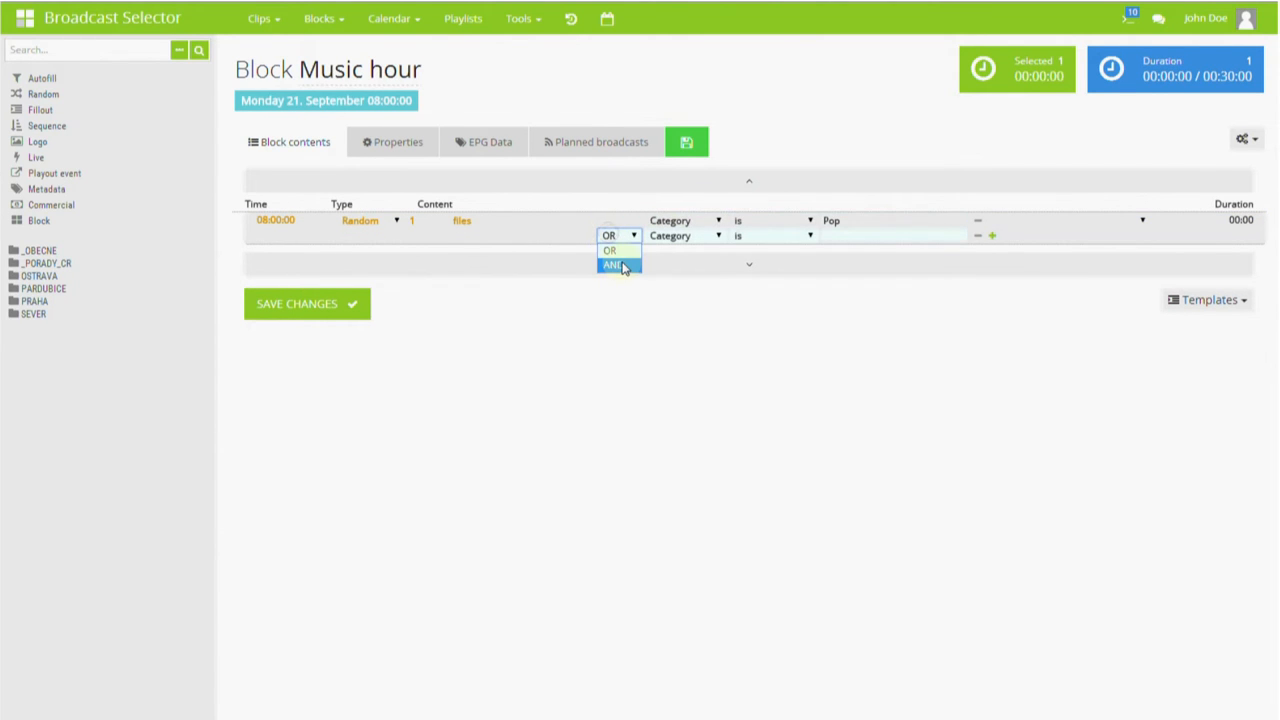
{"action": "left_click", "coordinate": [612, 264]}
{"action": "type", "text": "summer"}
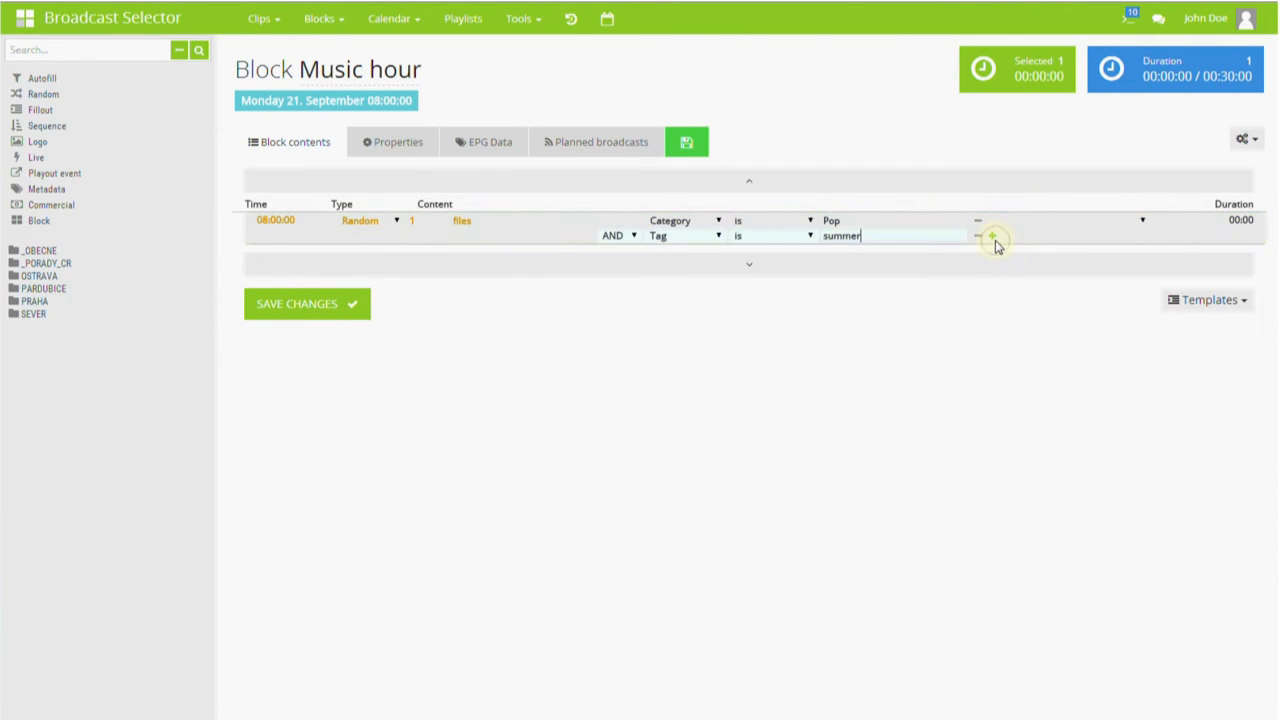
{"action": "left_click", "coordinate": [992, 236]}
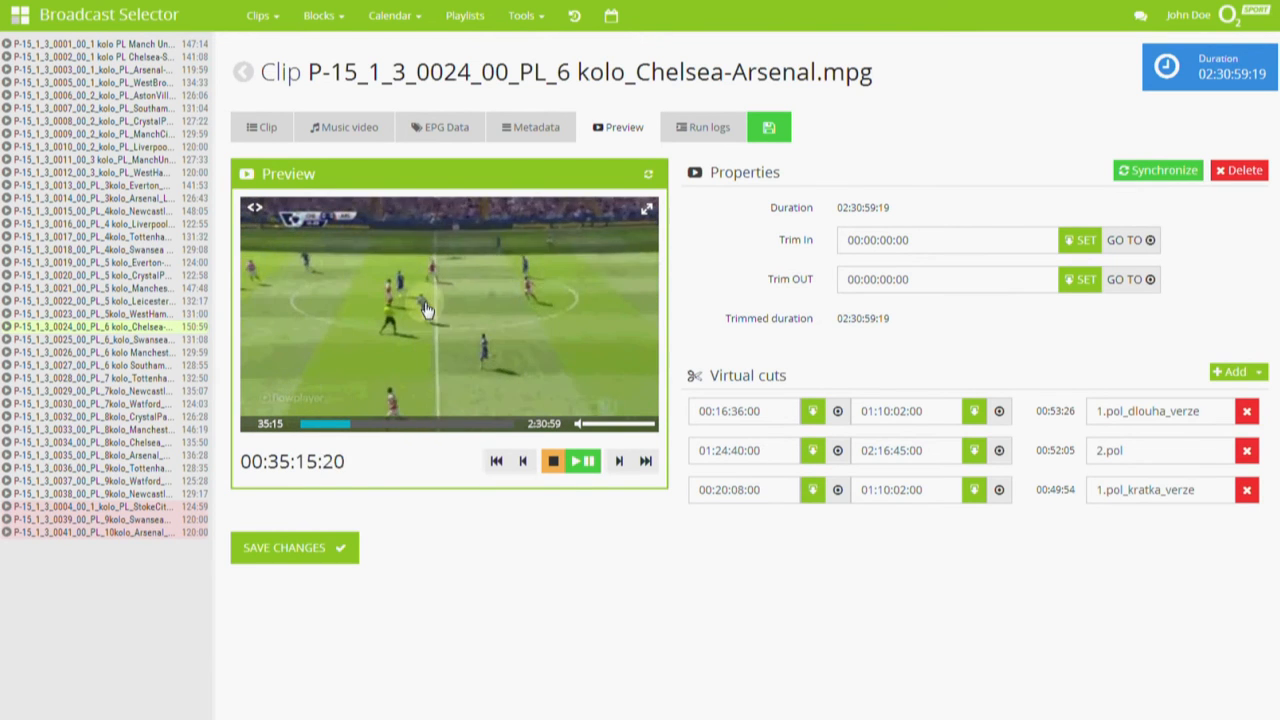
- Pause the preview at 00:35:16:05 and set it as the clip's Trim In point
{"action": "left_click", "coordinate": [1080, 240]}
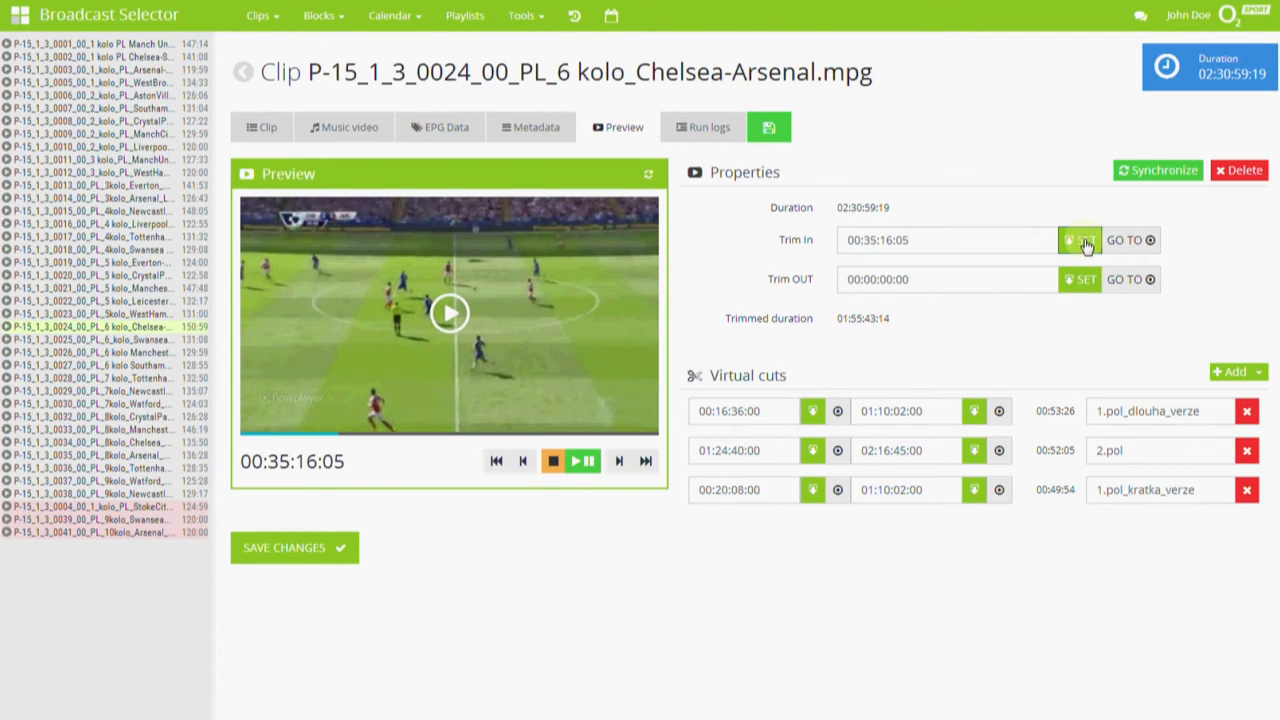
{"action": "left_click", "coordinate": [1234, 370]}
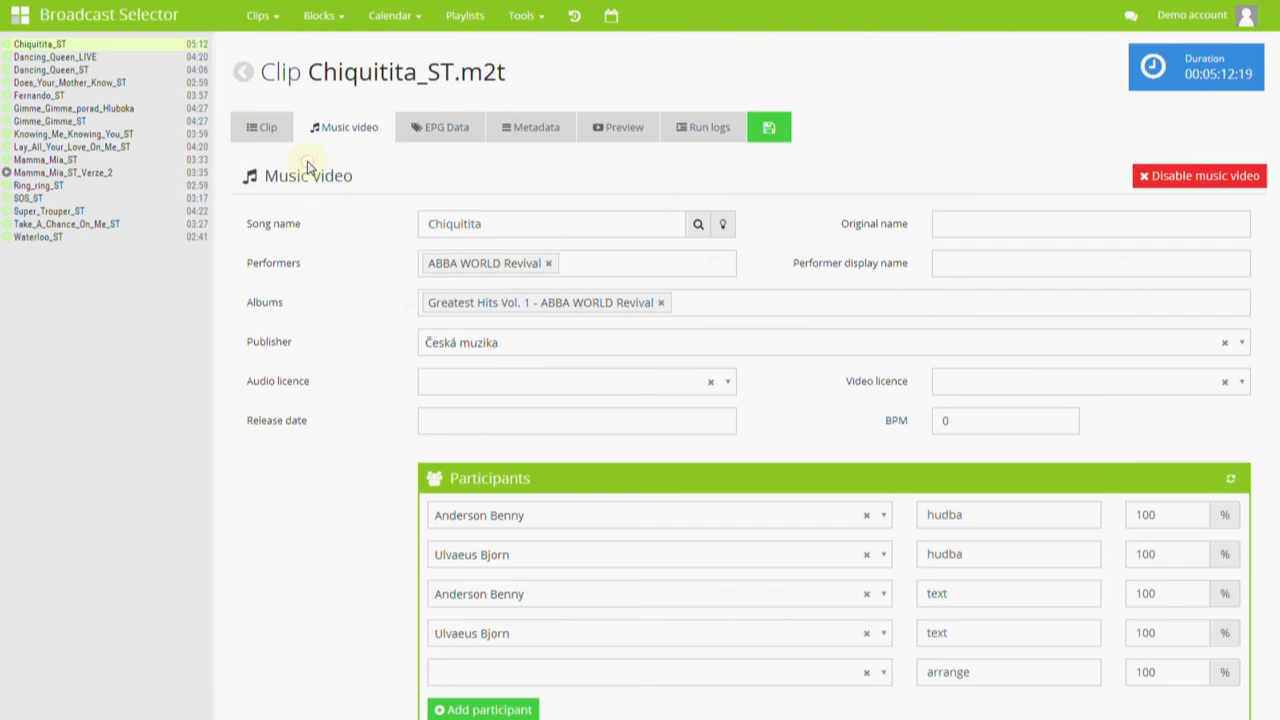
- Add Country to Chiquitita_ST.m2t's selected categories and show its EPG data
{"action": "left_click", "coordinate": [550, 224]}
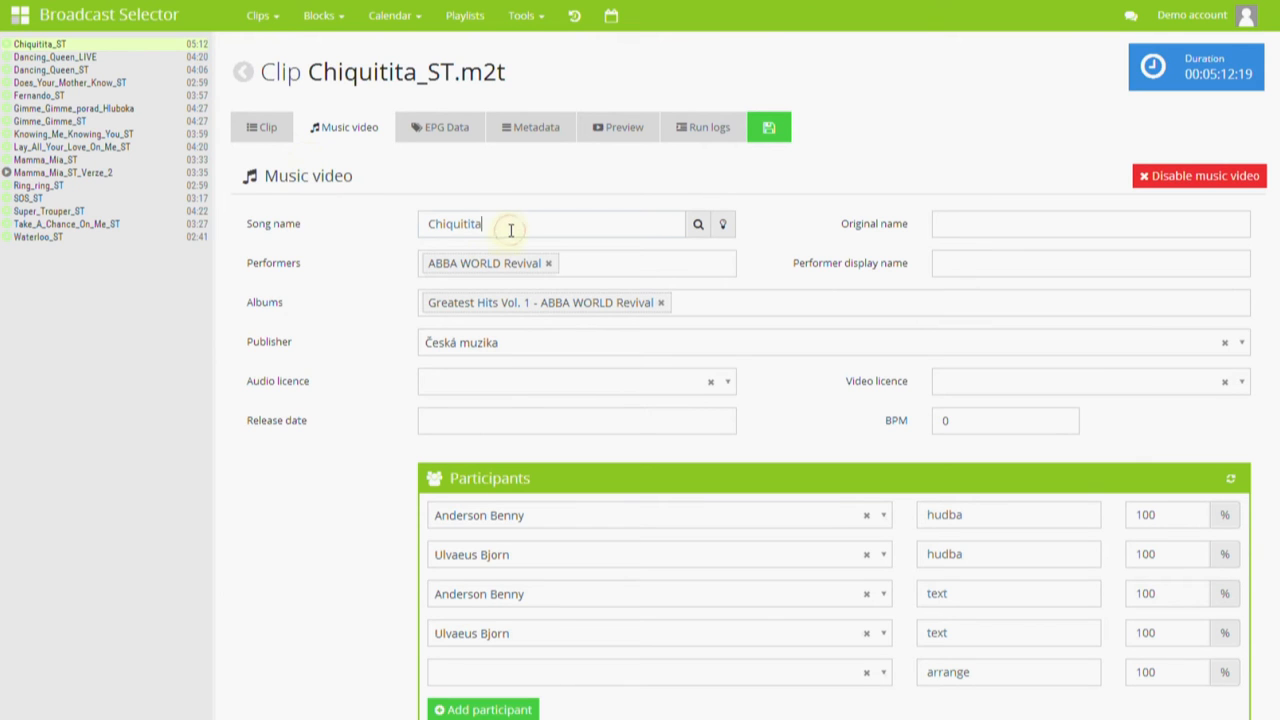
{"action": "left_click", "coordinate": [260, 128]}
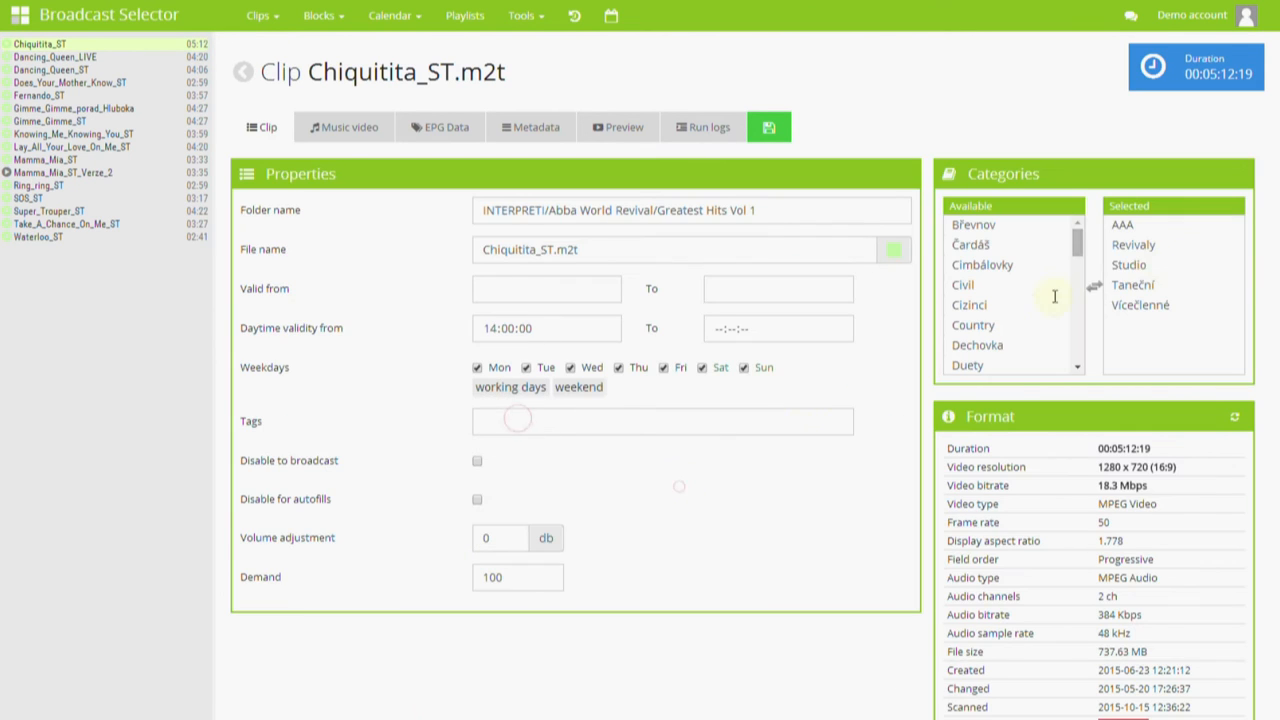
{"action": "left_click", "coordinate": [1132, 284]}
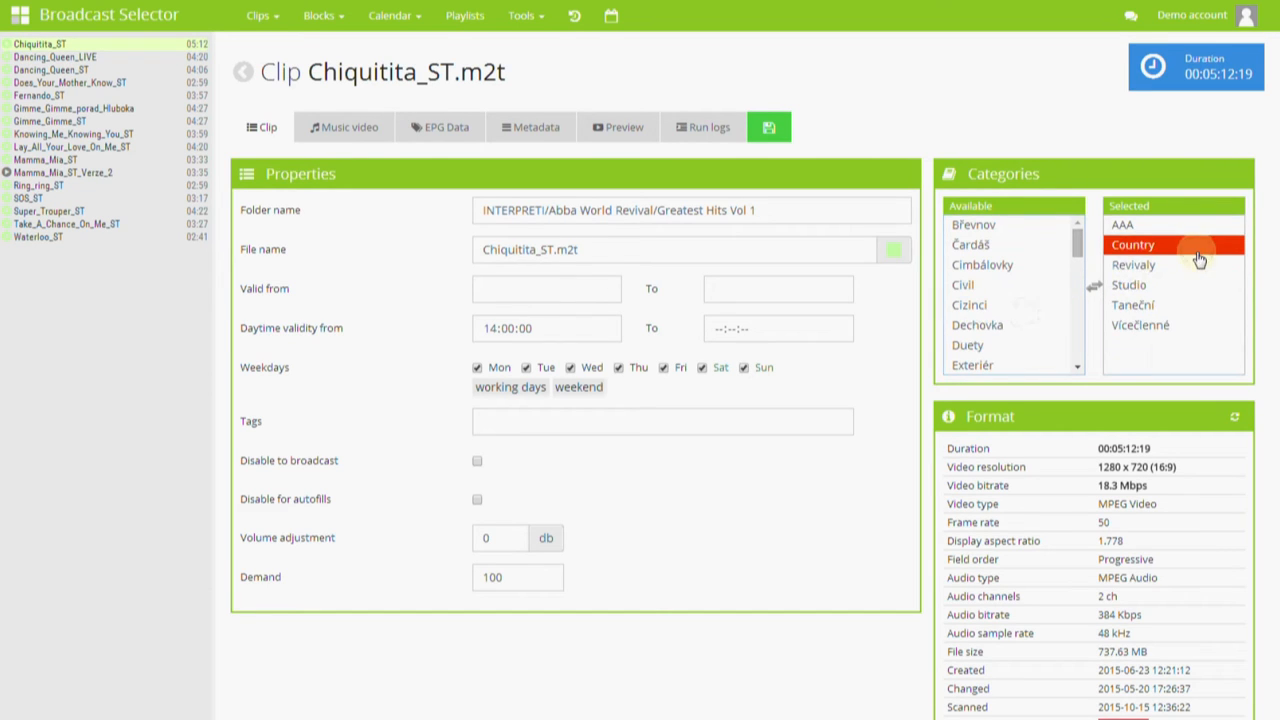
{"action": "left_click", "coordinate": [440, 128]}
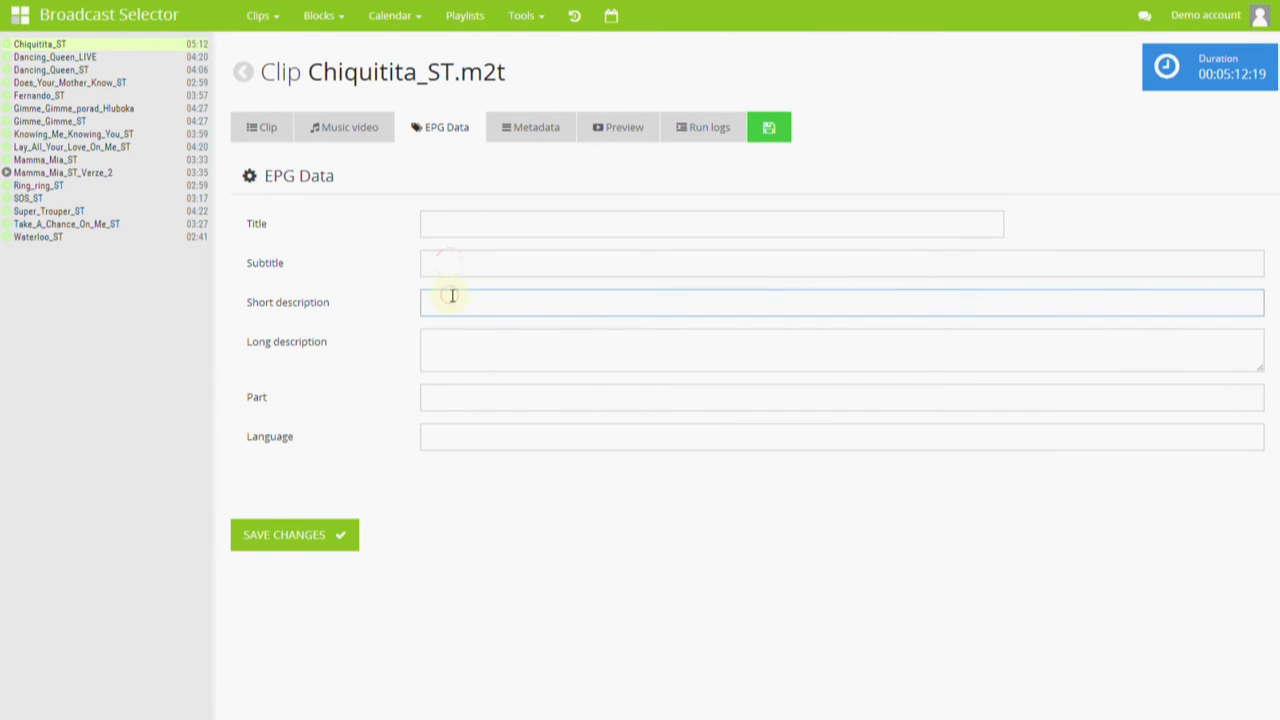
- Start editing the clip's Short description field
{"action": "left_click", "coordinate": [260, 128]}
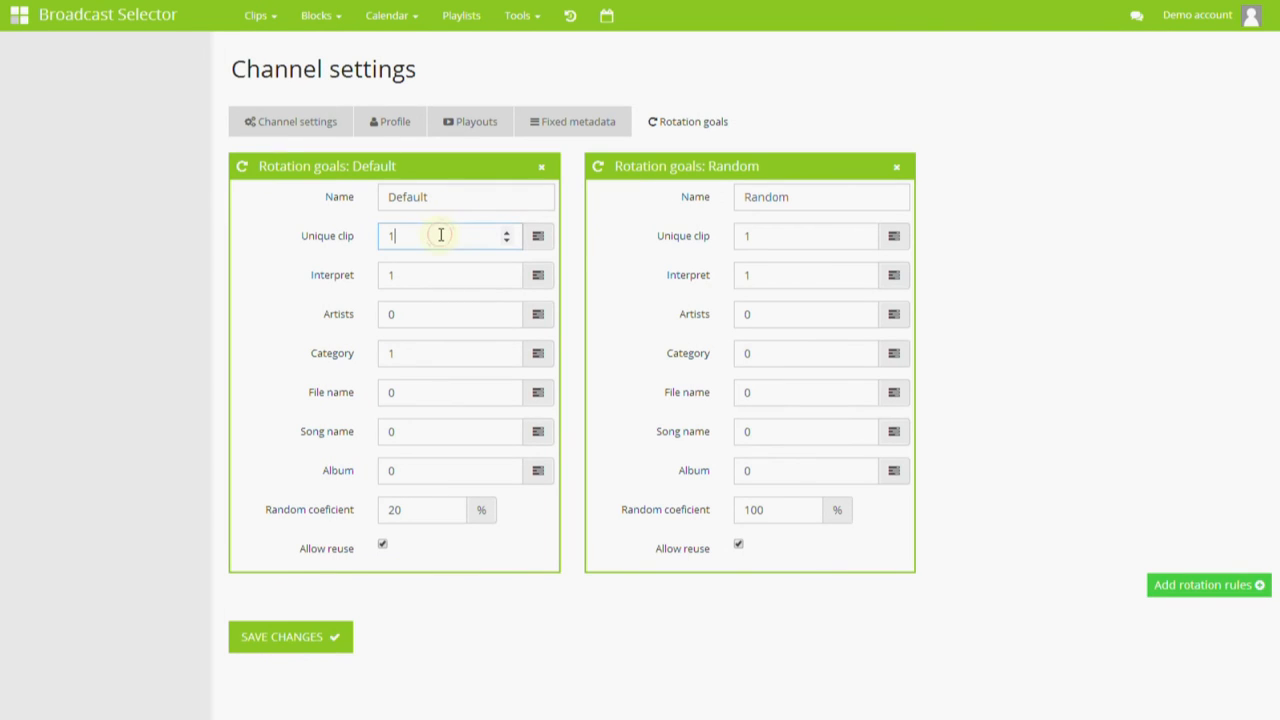
- Set the Default rotation goal's Interpret value to 2
{"action": "left_click", "coordinate": [448, 276]}
{"action": "type", "text": "3"}
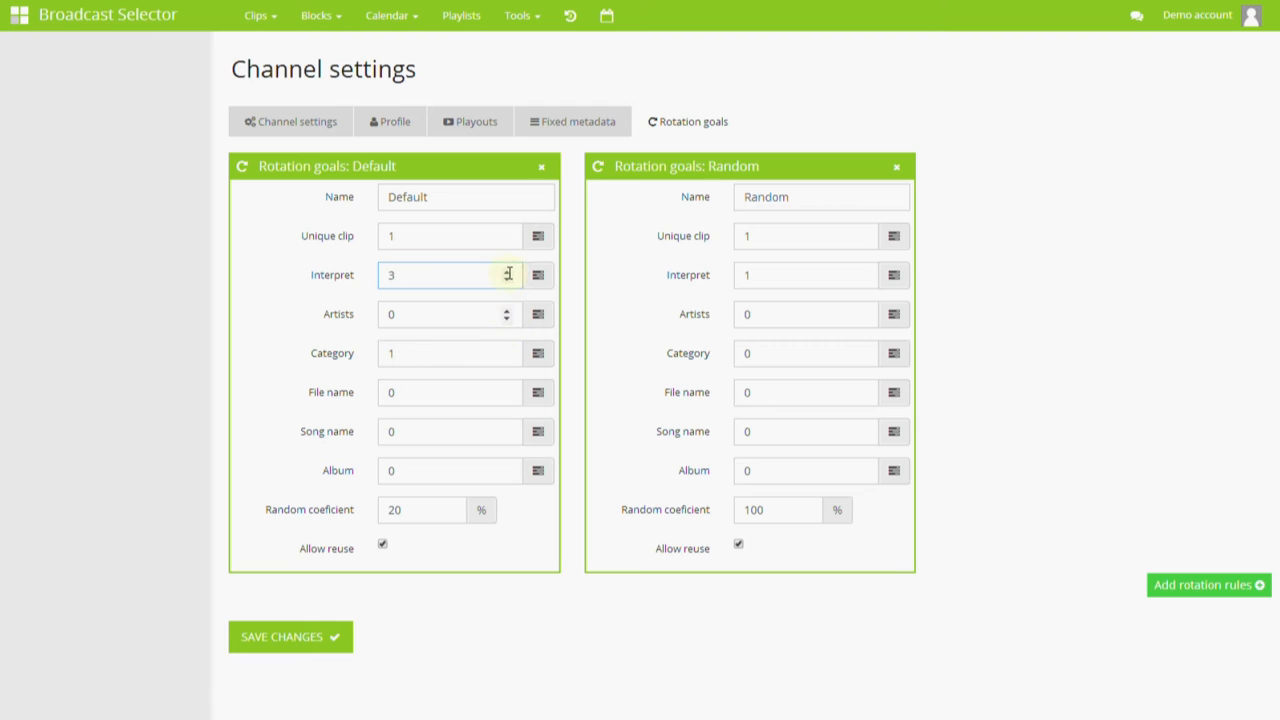
{"action": "type", "text": "2"}
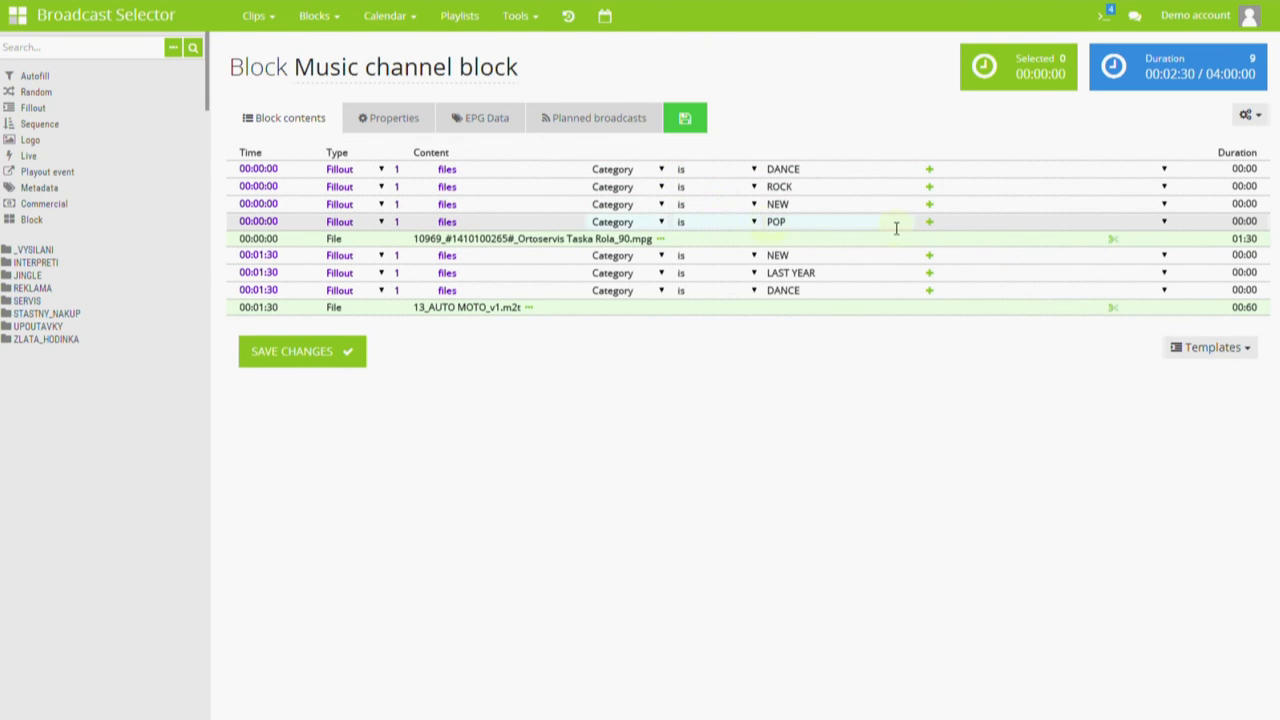
- Add a second AND condition to the POP fillout rule and choose its property
{"action": "left_click", "coordinate": [928, 220]}
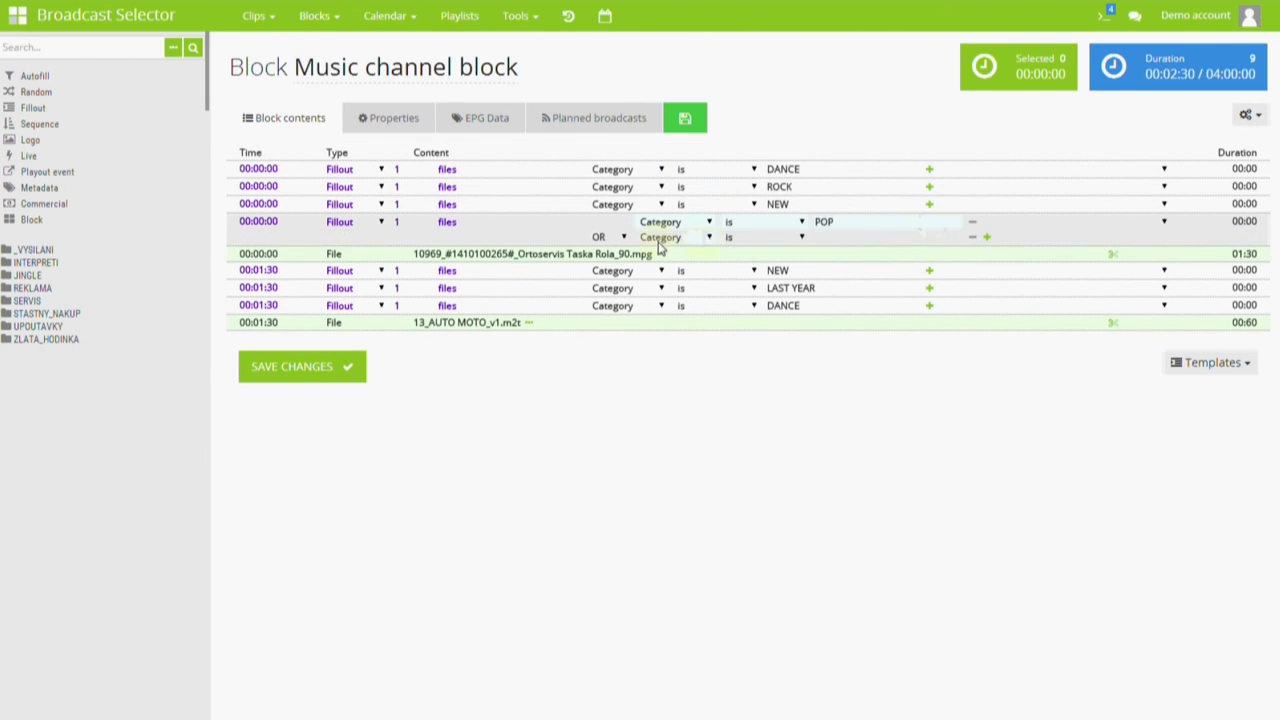
{"action": "left_click", "coordinate": [676, 236]}
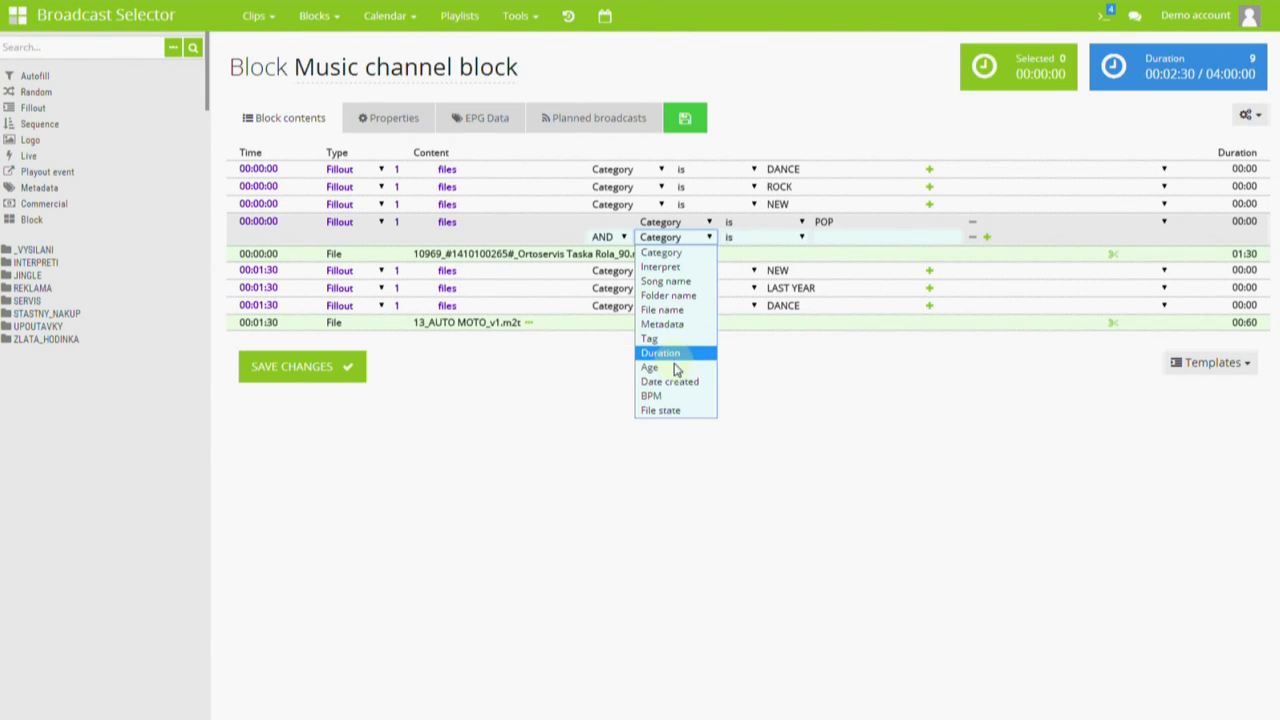
{"action": "left_click", "coordinate": [650, 368]}
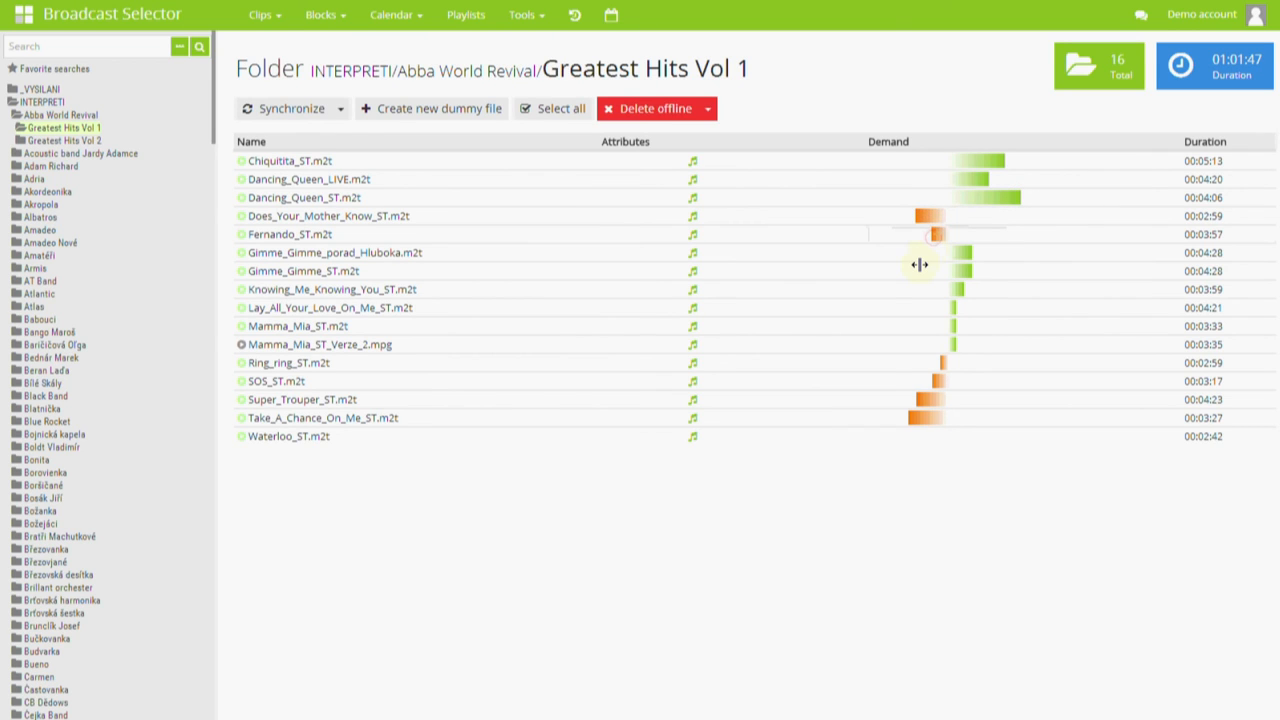
- Generate a playlist for 2015-10-24 with Time from set to 00:00
{"action": "left_click", "coordinate": [466, 14]}
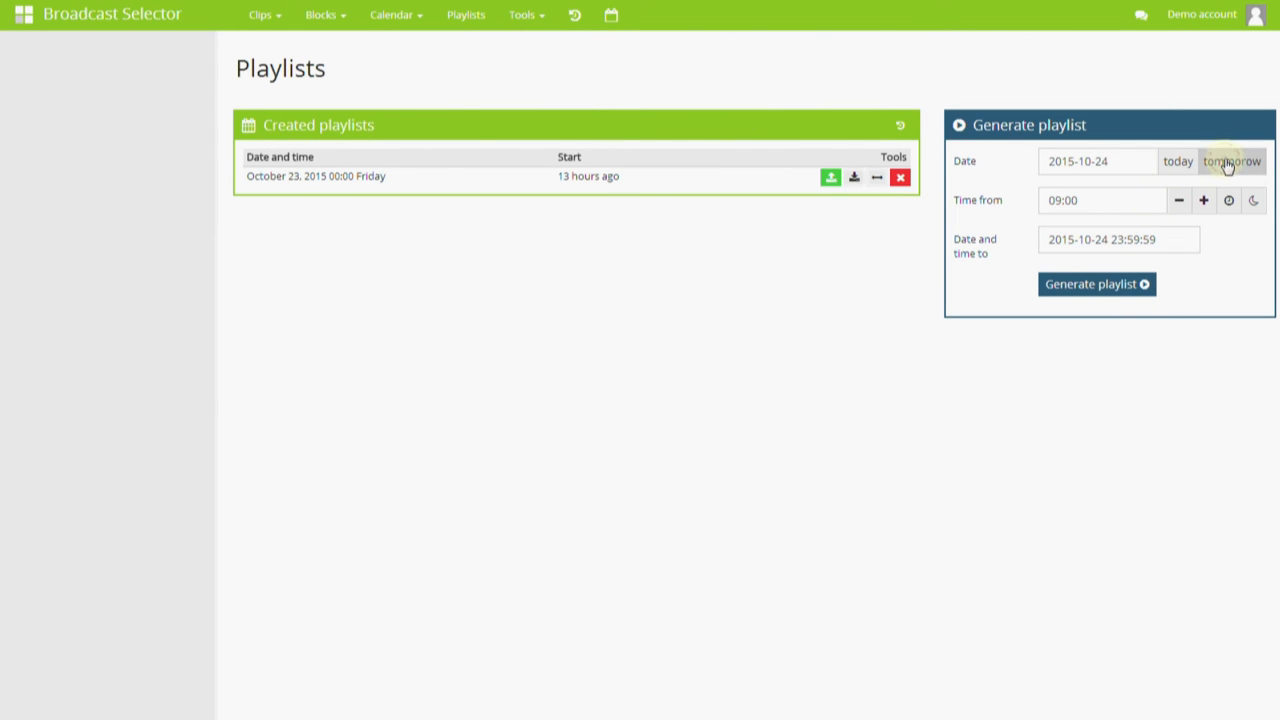
{"action": "left_click", "coordinate": [1252, 200]}
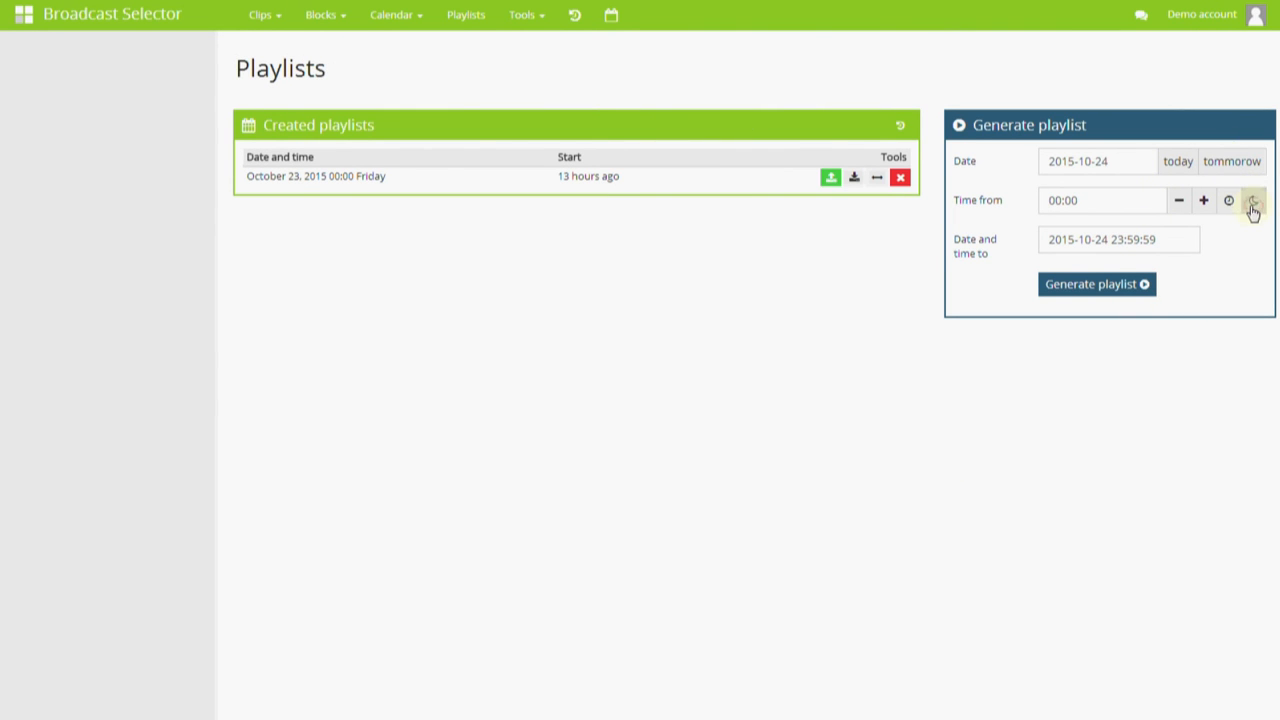
{"action": "left_click", "coordinate": [1096, 284]}
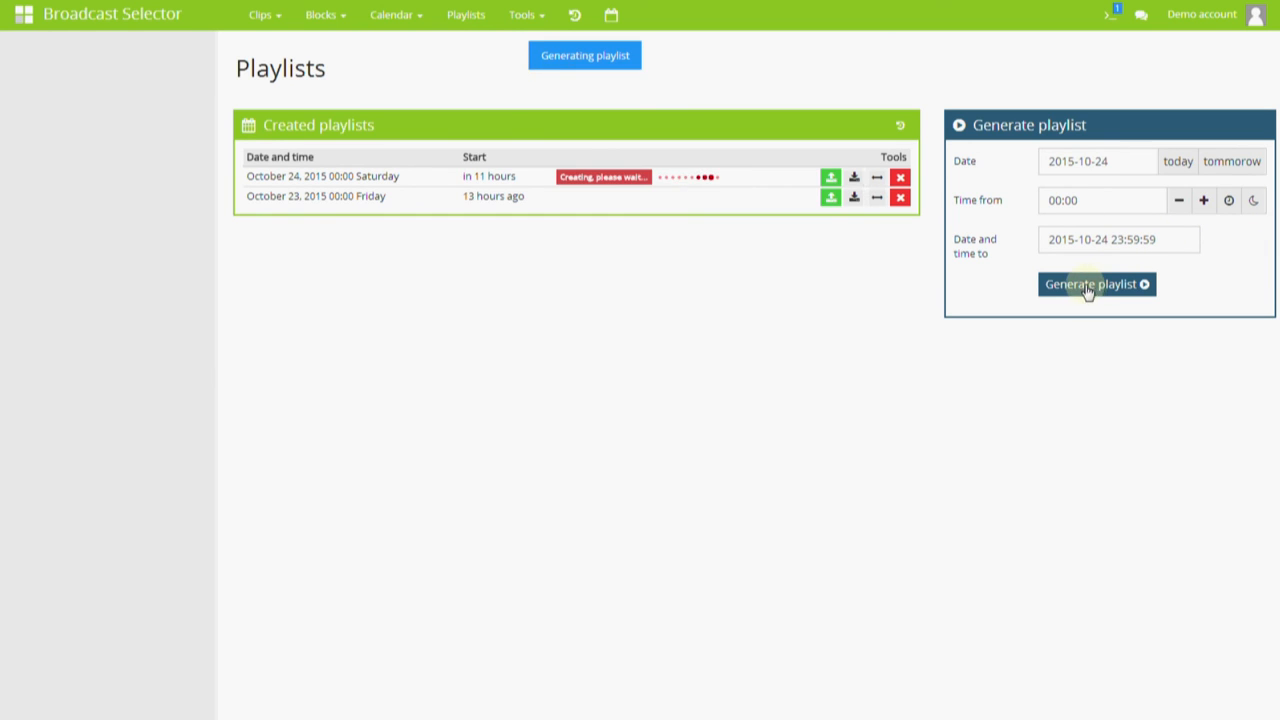